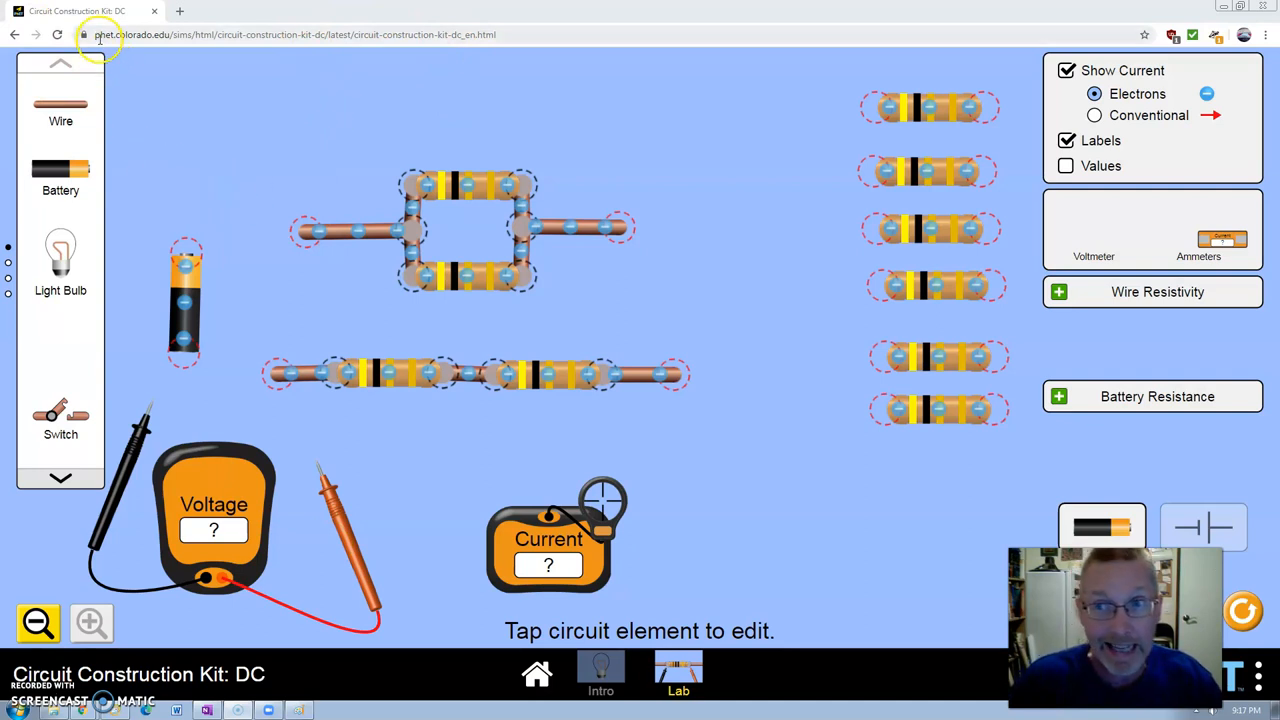
{"action": "mouse_move", "coordinate": [140, 34]}
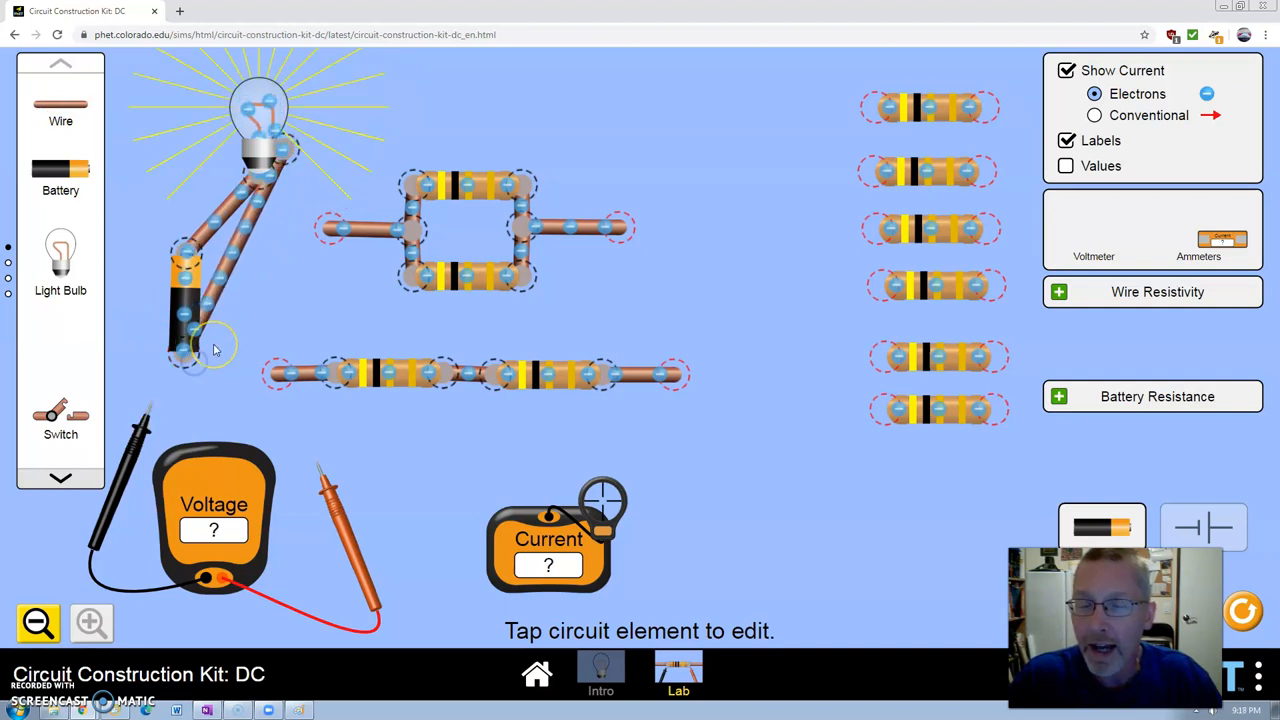
Select the light bulb, then run a wire from the battery to the series resistor chain.
{"action": "left_click", "coordinate": [258, 120]}
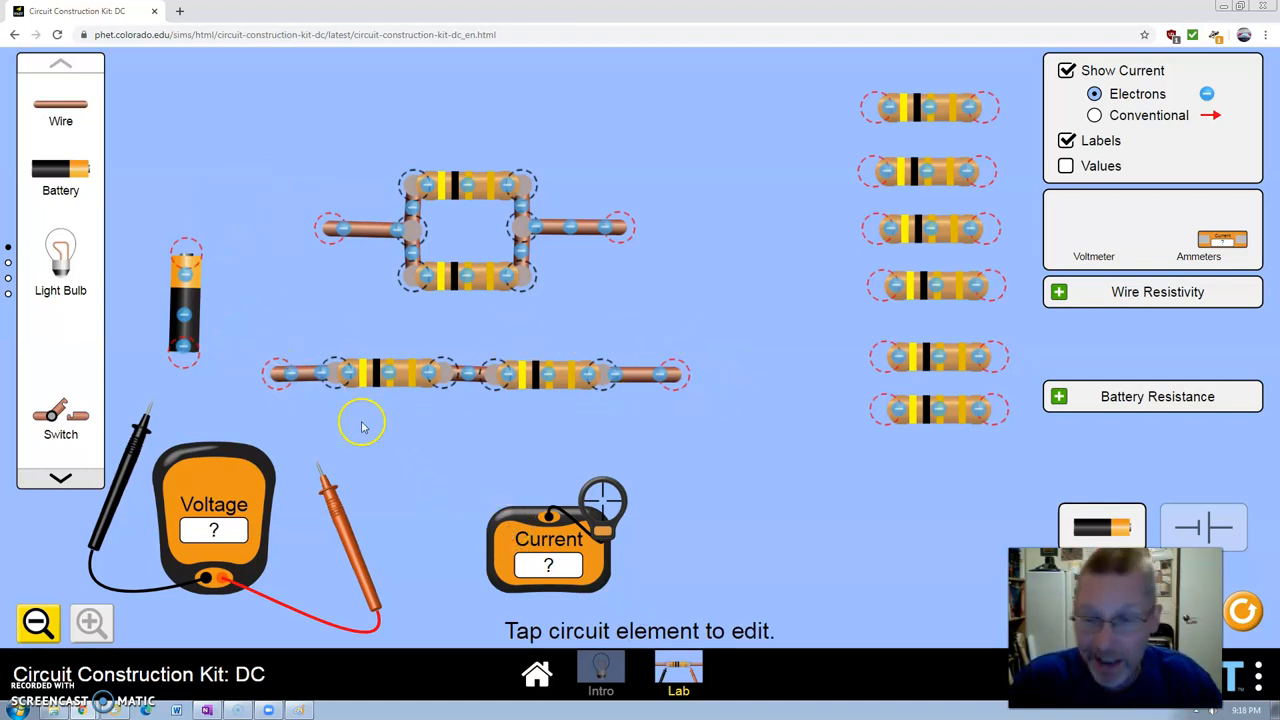
{"action": "mouse_move", "coordinate": [490, 335]}
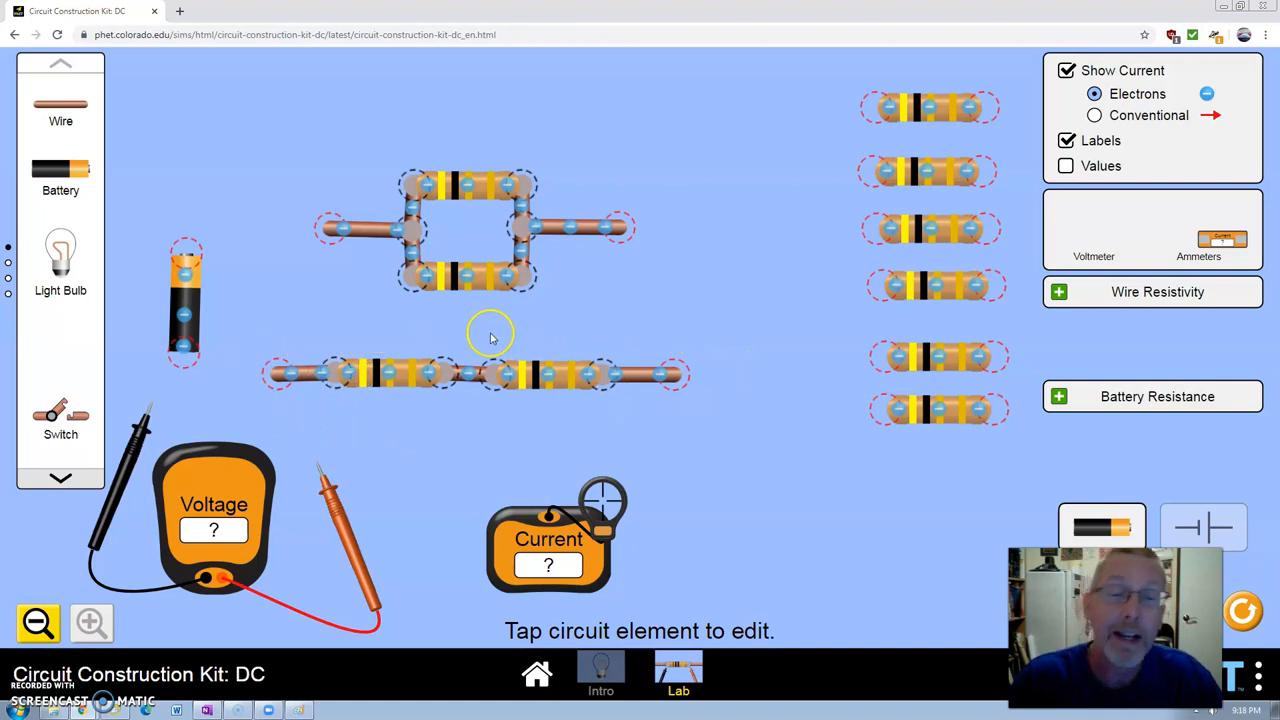
{"action": "mouse_move", "coordinate": [727, 388]}
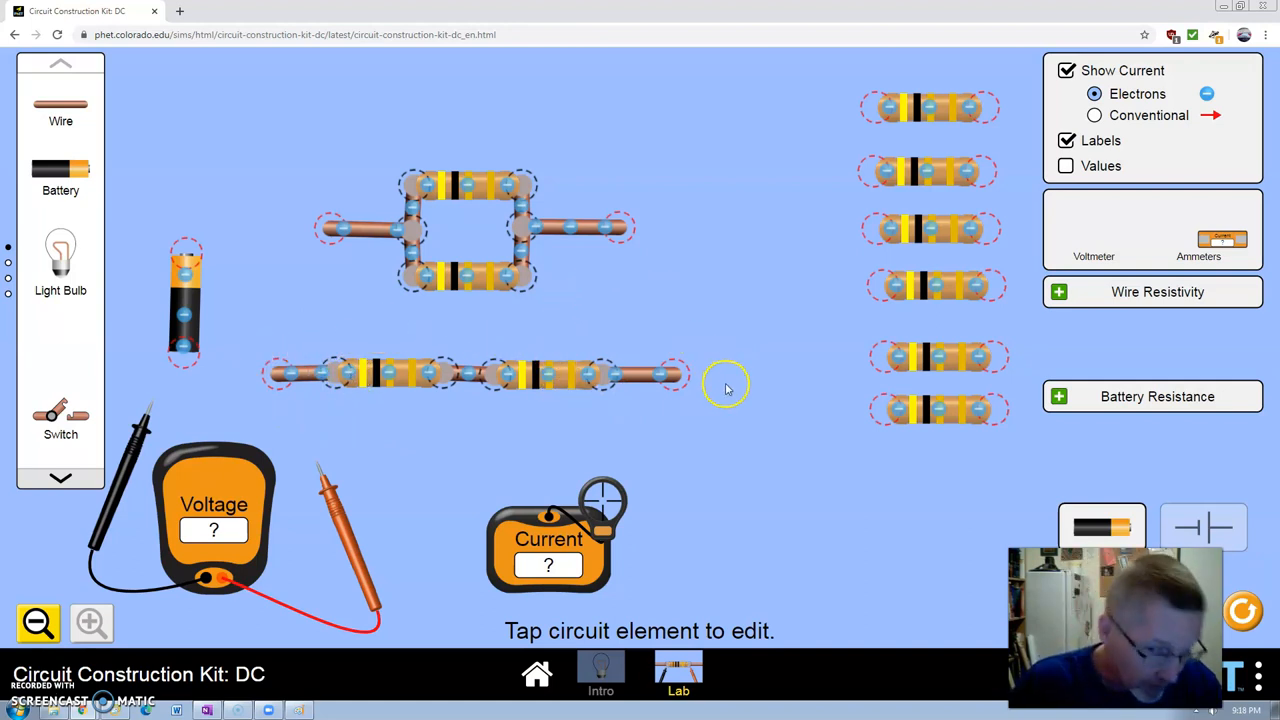
{"action": "mouse_move", "coordinate": [409, 402]}
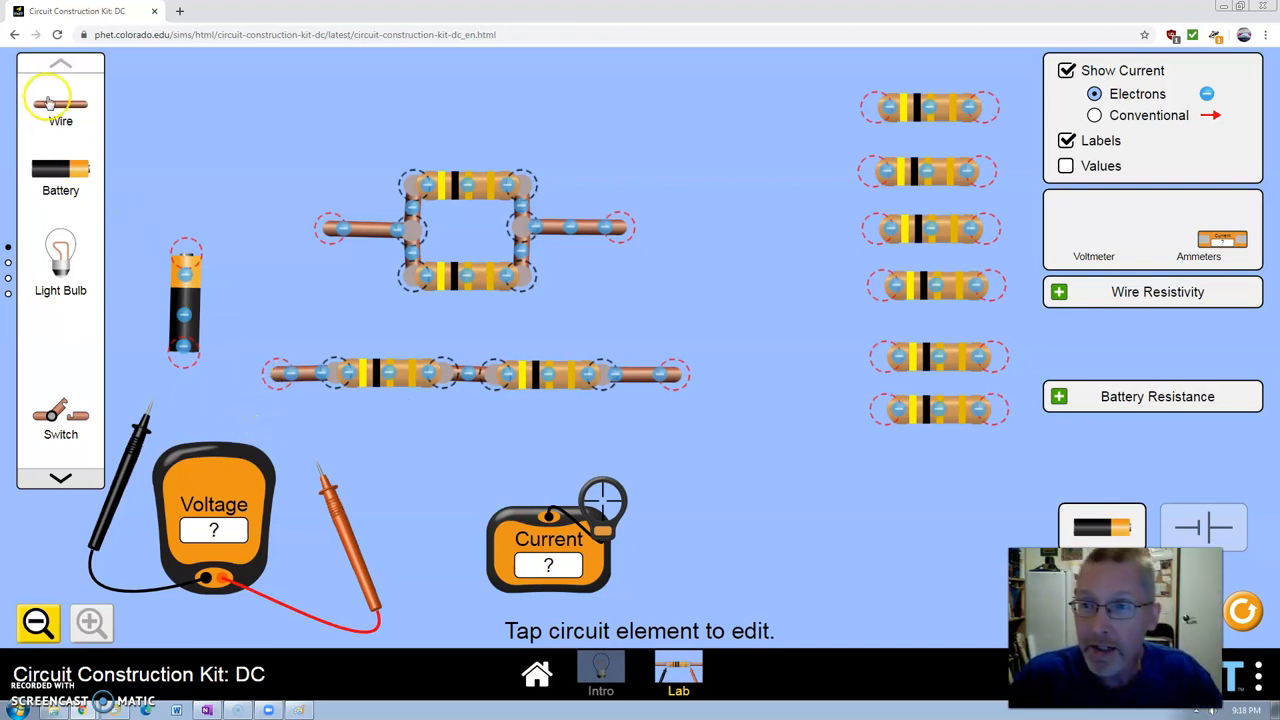
{"action": "left_click_drag", "start_coordinate": [60, 103], "coordinate": [225, 365]}
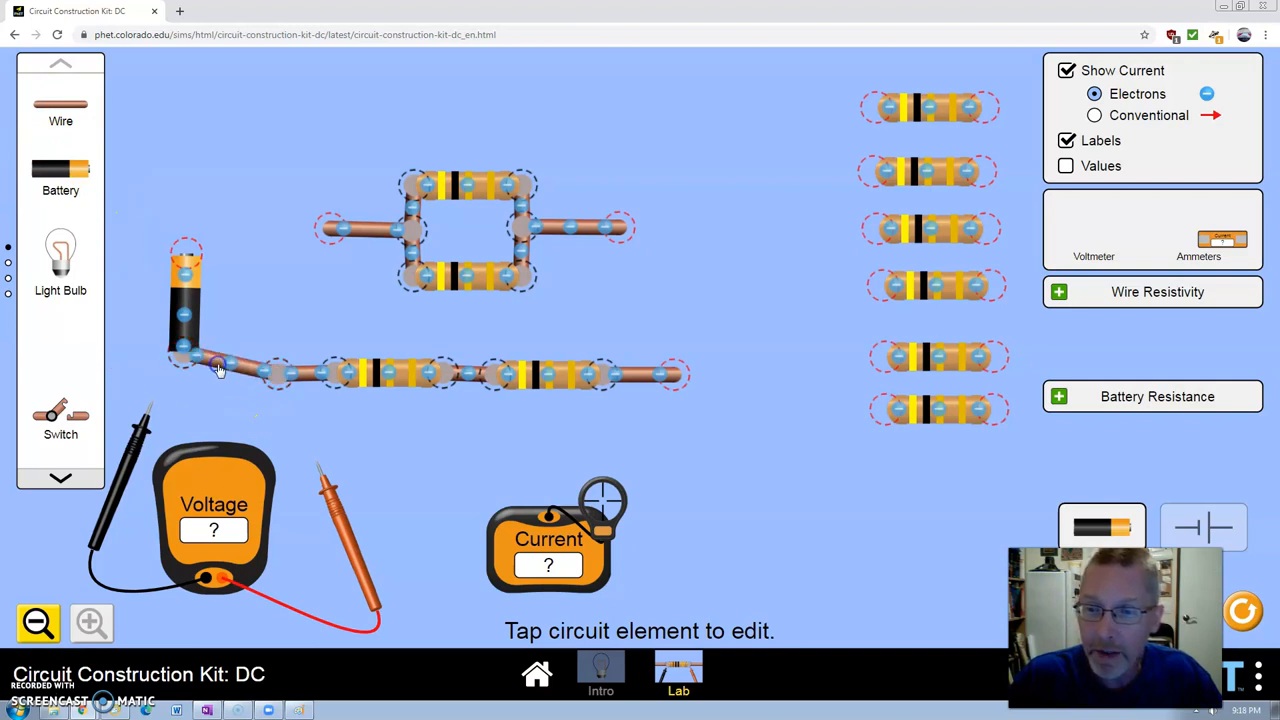
{"action": "left_click_drag", "start_coordinate": [218, 365], "coordinate": [225, 218]}
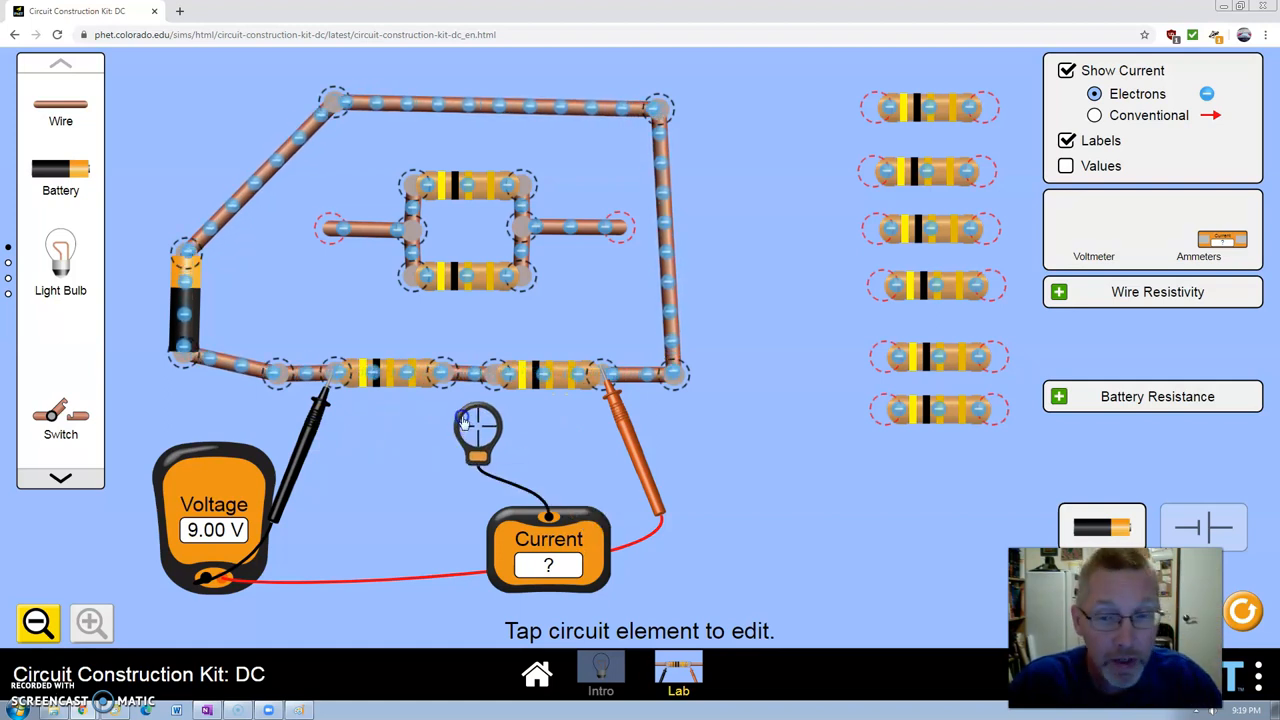
{"action": "left_click_drag", "start_coordinate": [478, 425], "coordinate": [460, 375]}
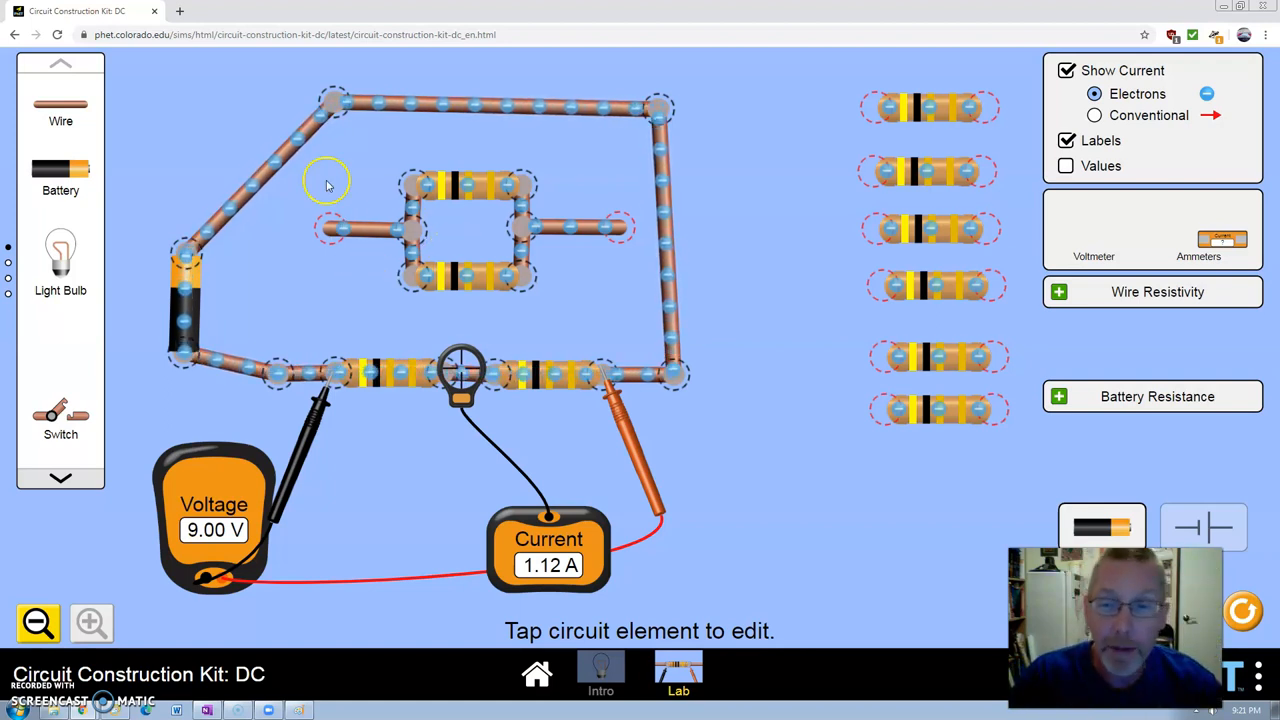
{"action": "mouse_move", "coordinate": [263, 372]}
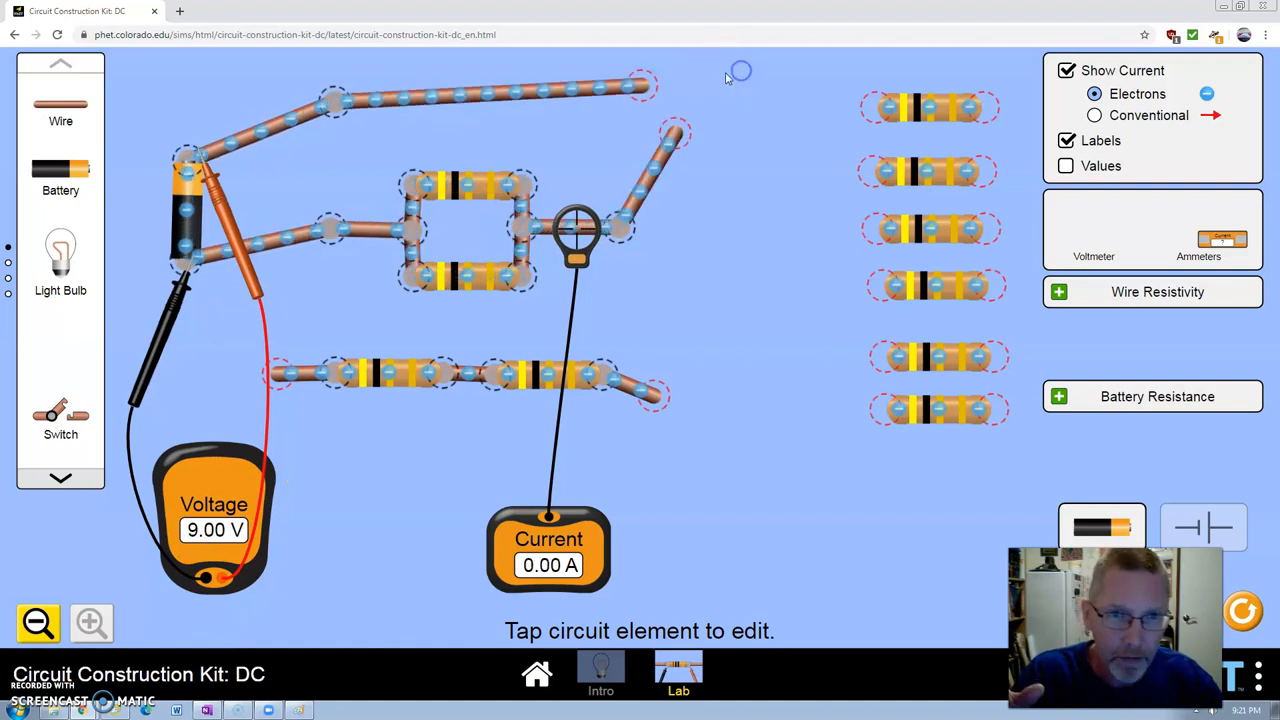
{"action": "mouse_move", "coordinate": [305, 350]}
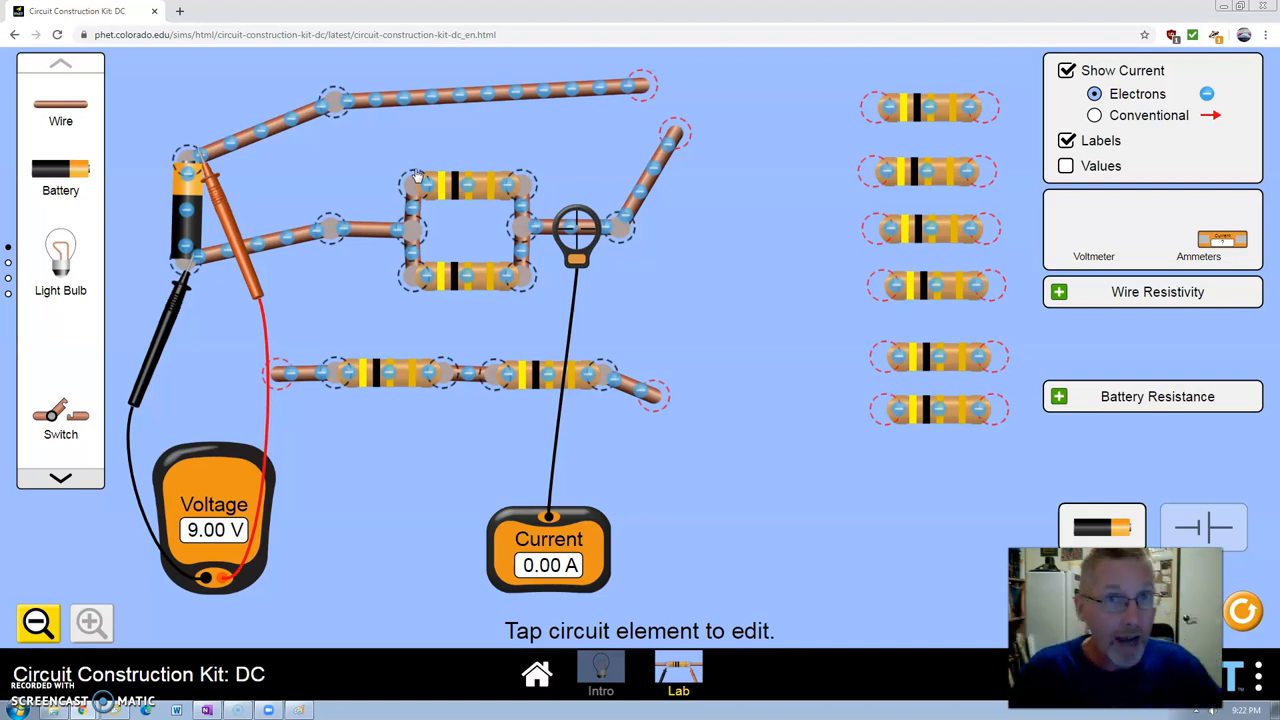
{"action": "mouse_move", "coordinate": [537, 92]}
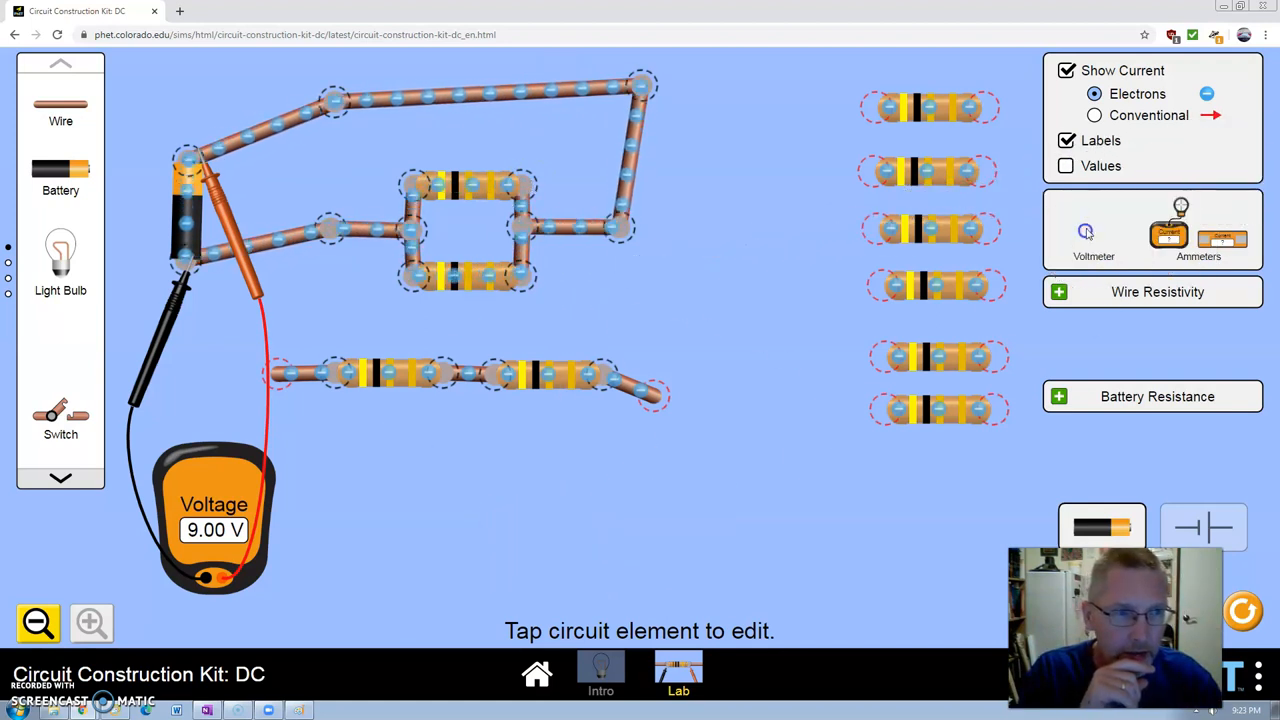
Move one spare resistor over toward the parallel resistor block.
{"action": "left_click_drag", "start_coordinate": [213, 520], "coordinate": [1093, 240]}
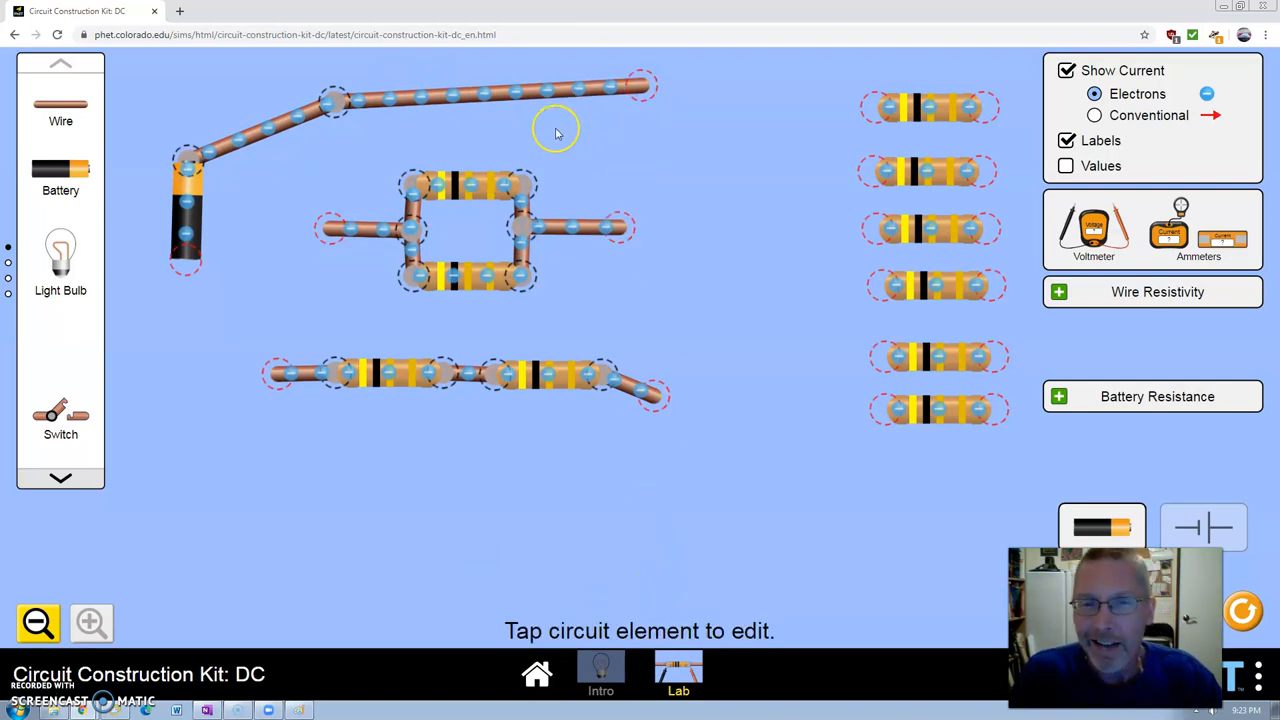
{"action": "mouse_move", "coordinate": [455, 190]}
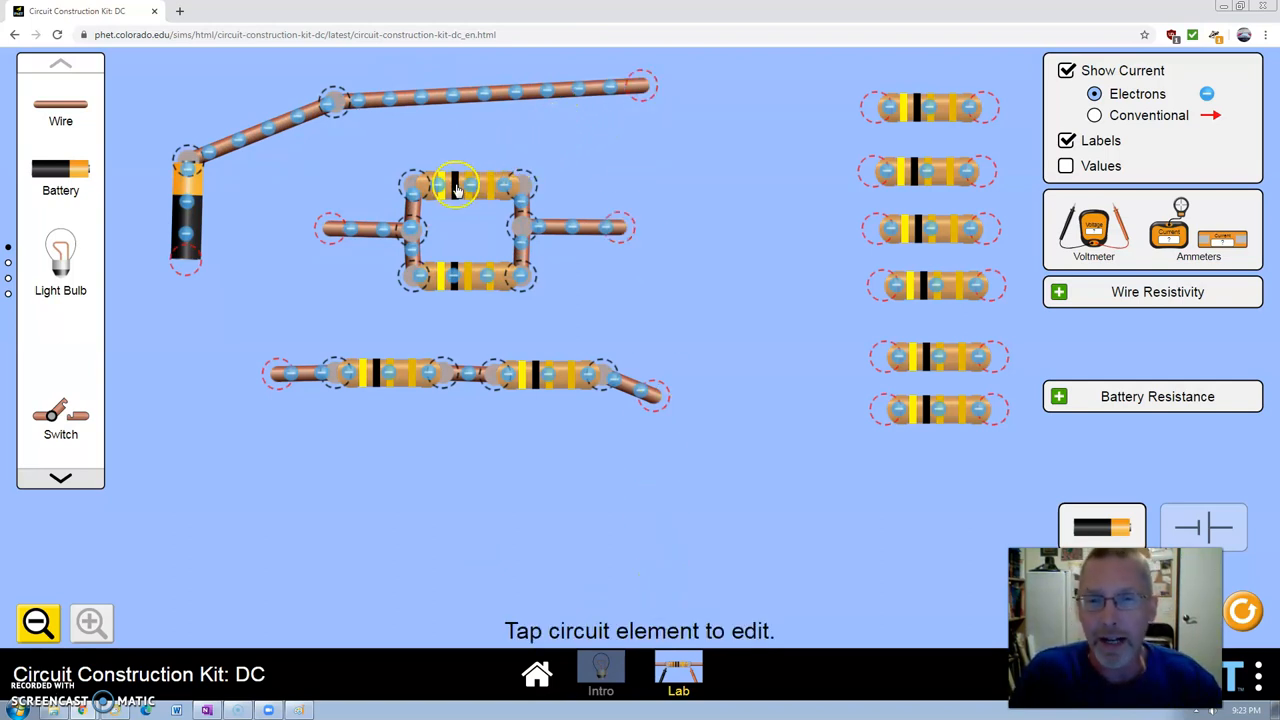
Select the parallel pair's wire and remove its right-side lead wire.
{"action": "left_click", "coordinate": [370, 229]}
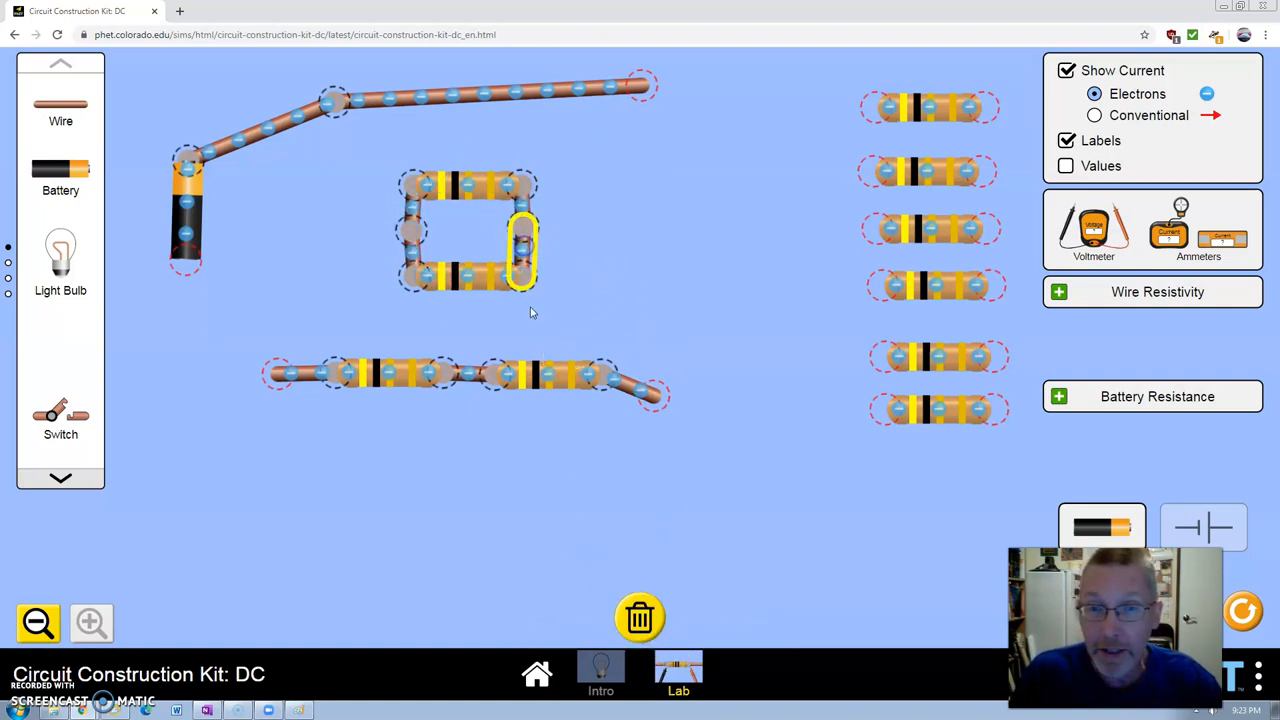
{"action": "left_click", "coordinate": [525, 230]}
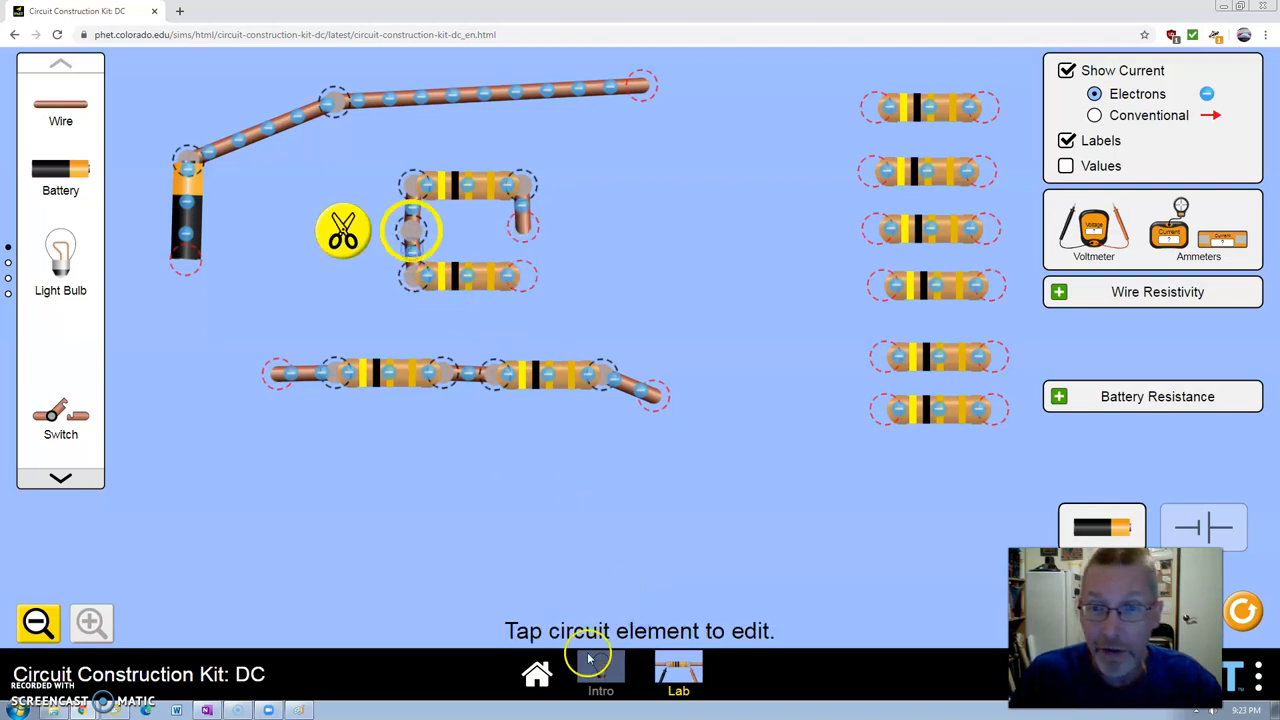
{"action": "mouse_move", "coordinate": [410, 230]}
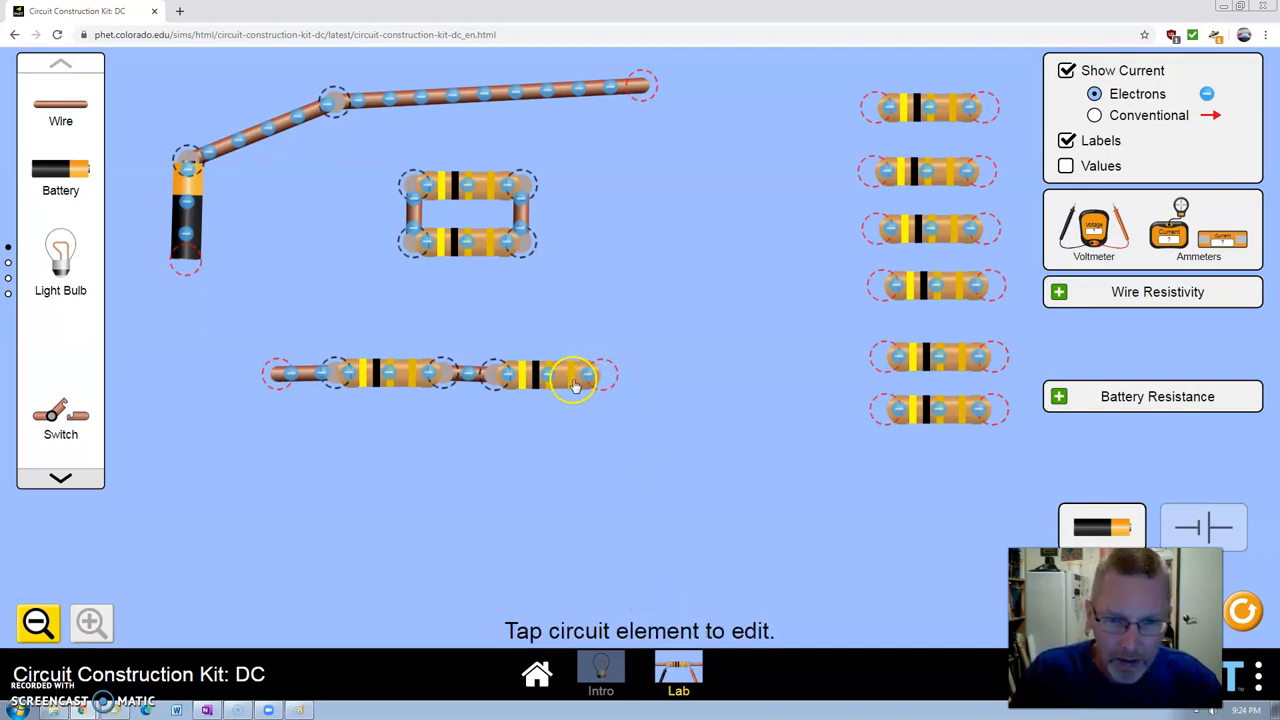
Pull a resistor off the series chain and place one in the column below the pair.
{"action": "left_click_drag", "start_coordinate": [575, 378], "coordinate": [490, 340]}
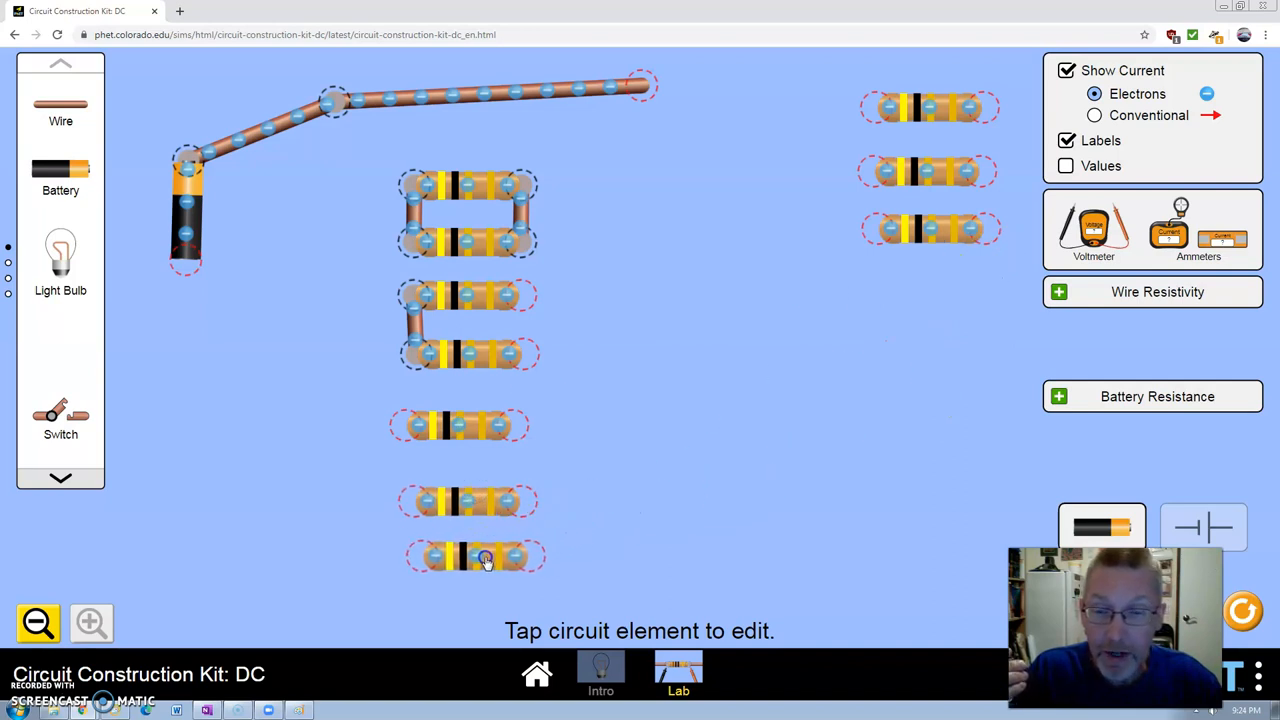
{"action": "left_click_drag", "start_coordinate": [485, 557], "coordinate": [485, 447]}
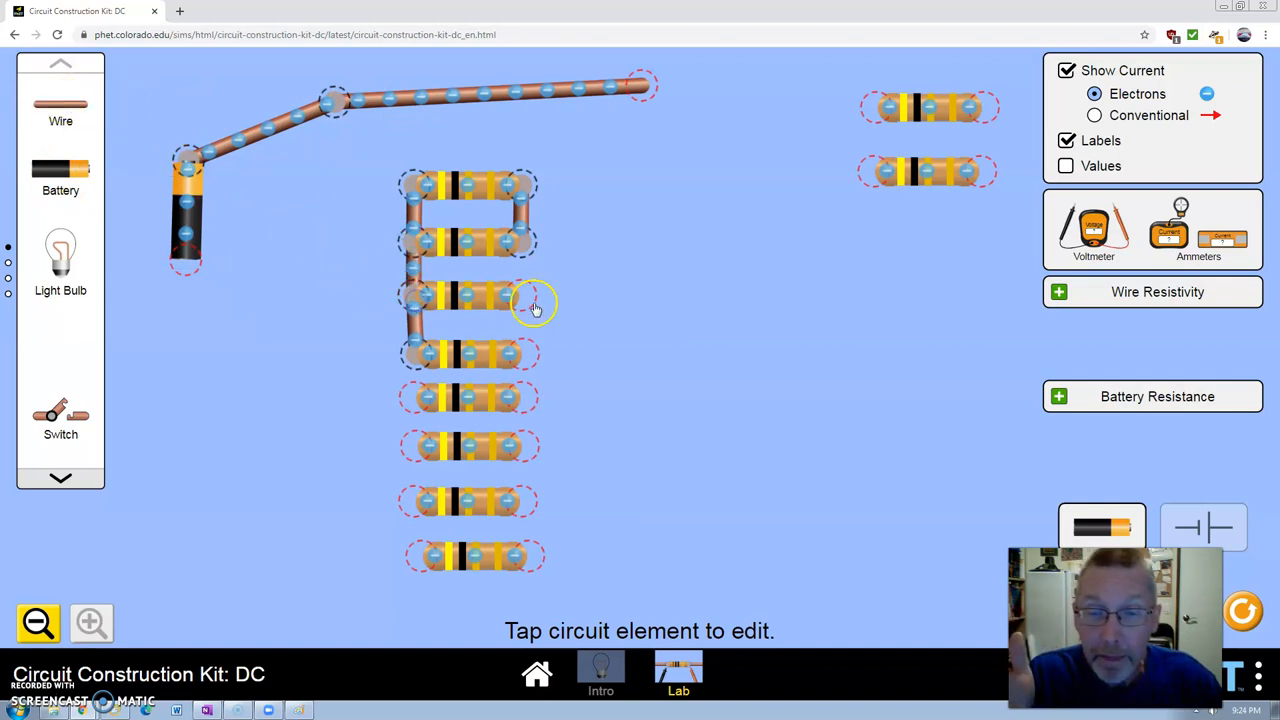
{"action": "mouse_move", "coordinate": [480, 265]}
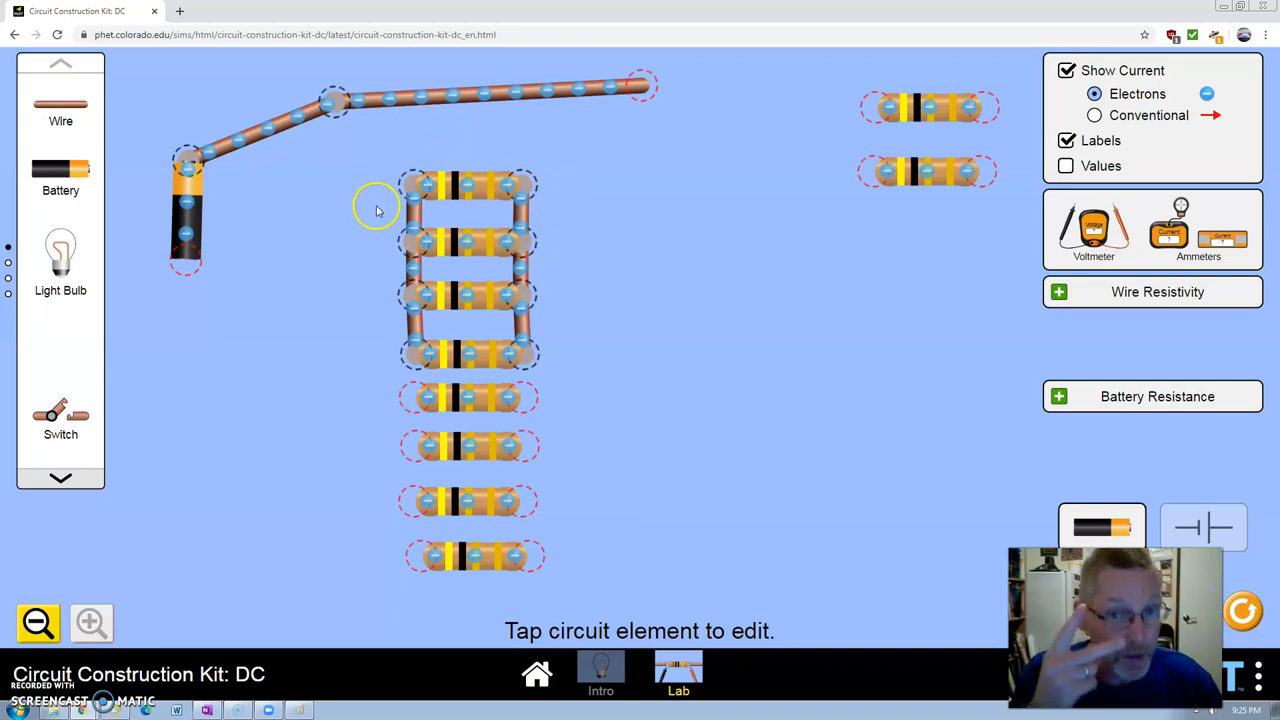
{"action": "mouse_move", "coordinate": [443, 303]}
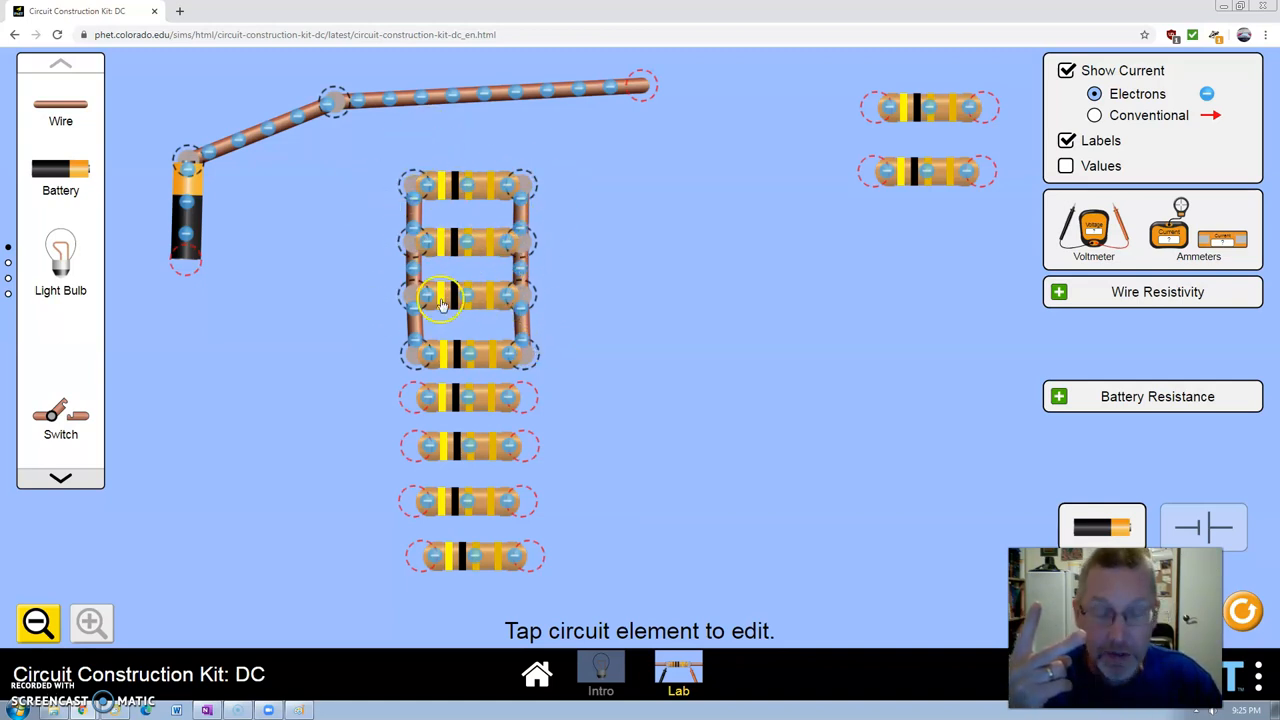
{"action": "mouse_move", "coordinate": [515, 322]}
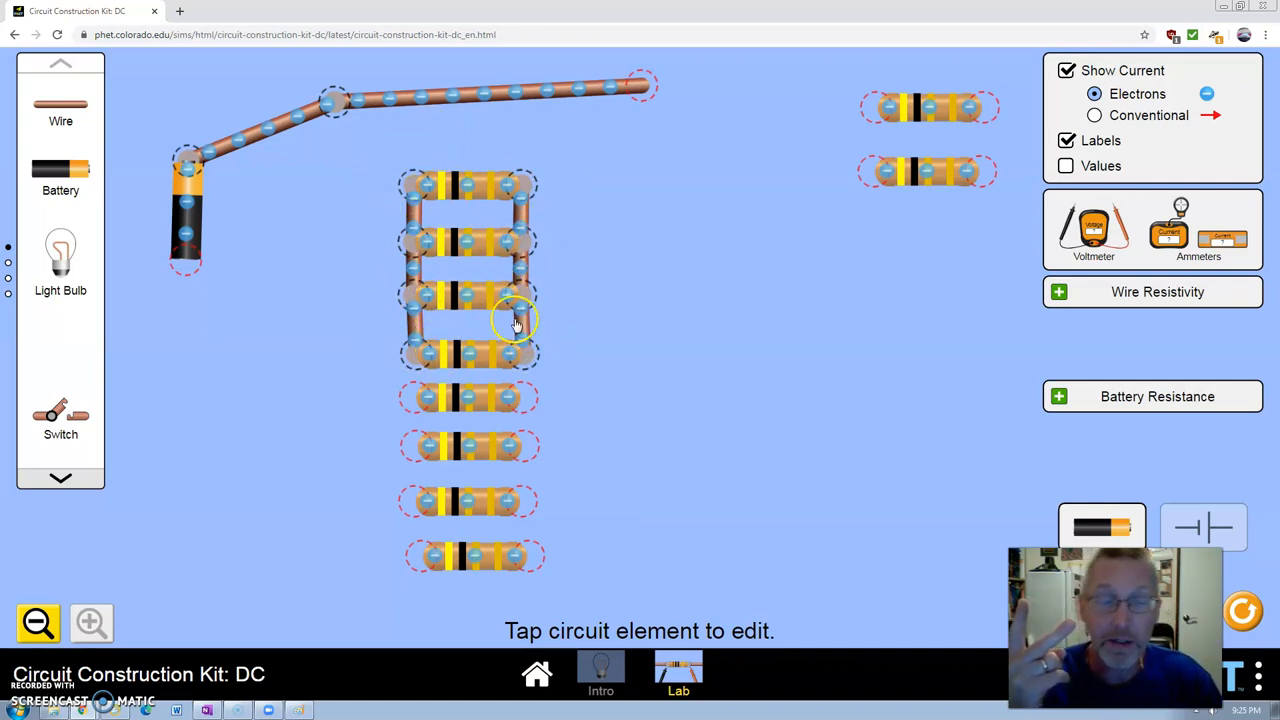
{"action": "mouse_move", "coordinate": [492, 328]}
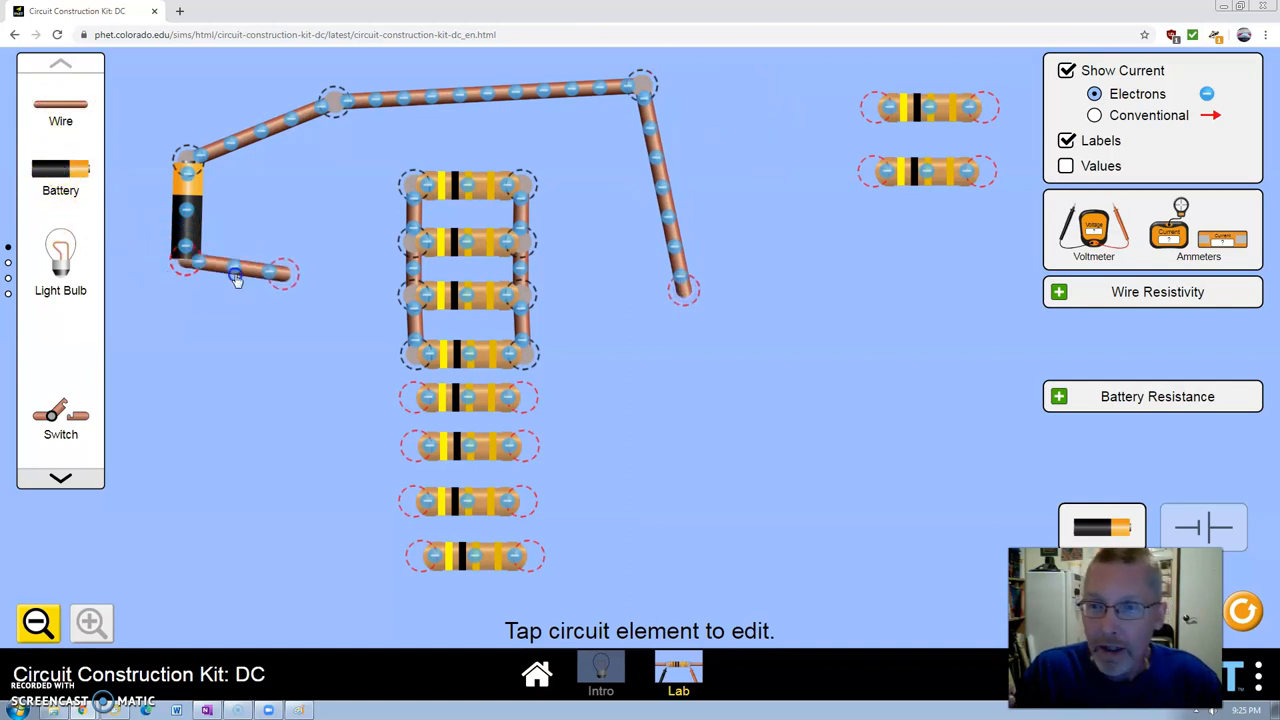
Stretch the battery's lower wire to the resistors, shift the ammeter readout, and remove a meter.
{"action": "left_click_drag", "start_coordinate": [235, 275], "coordinate": [415, 360]}
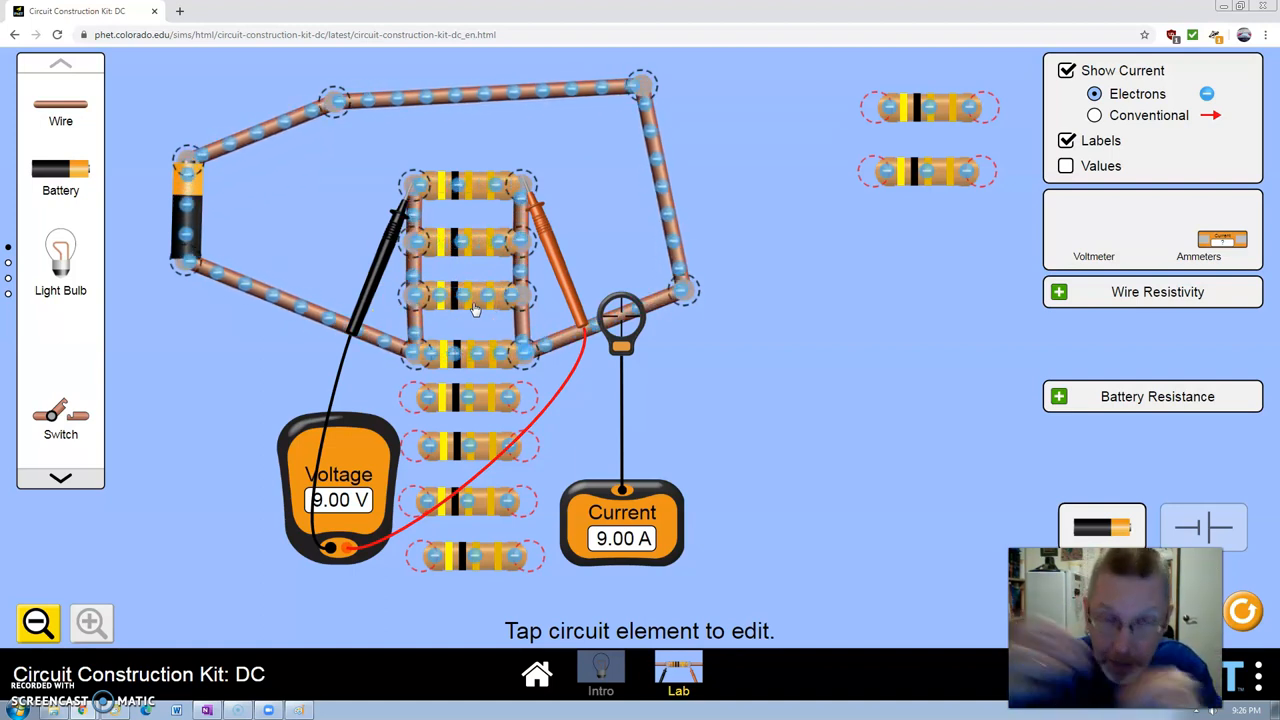
{"action": "mouse_move", "coordinate": [465, 452]}
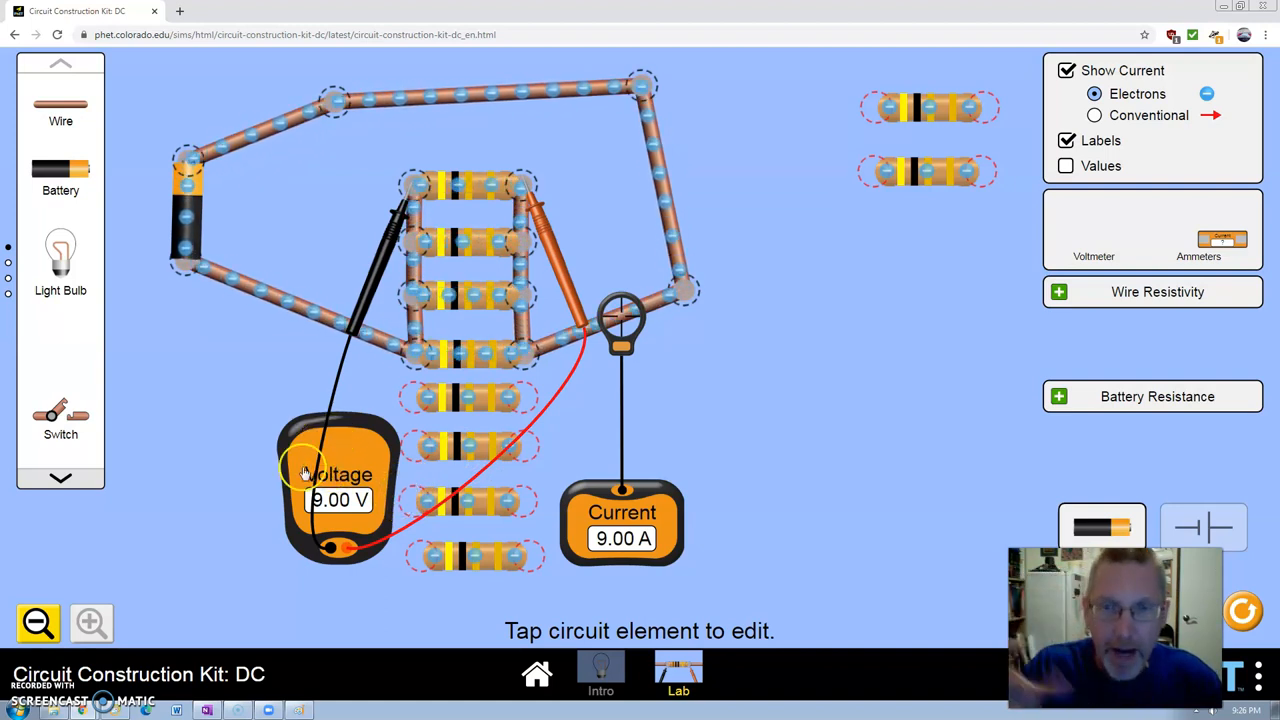
{"action": "left_click_drag", "start_coordinate": [622, 525], "coordinate": [650, 455]}
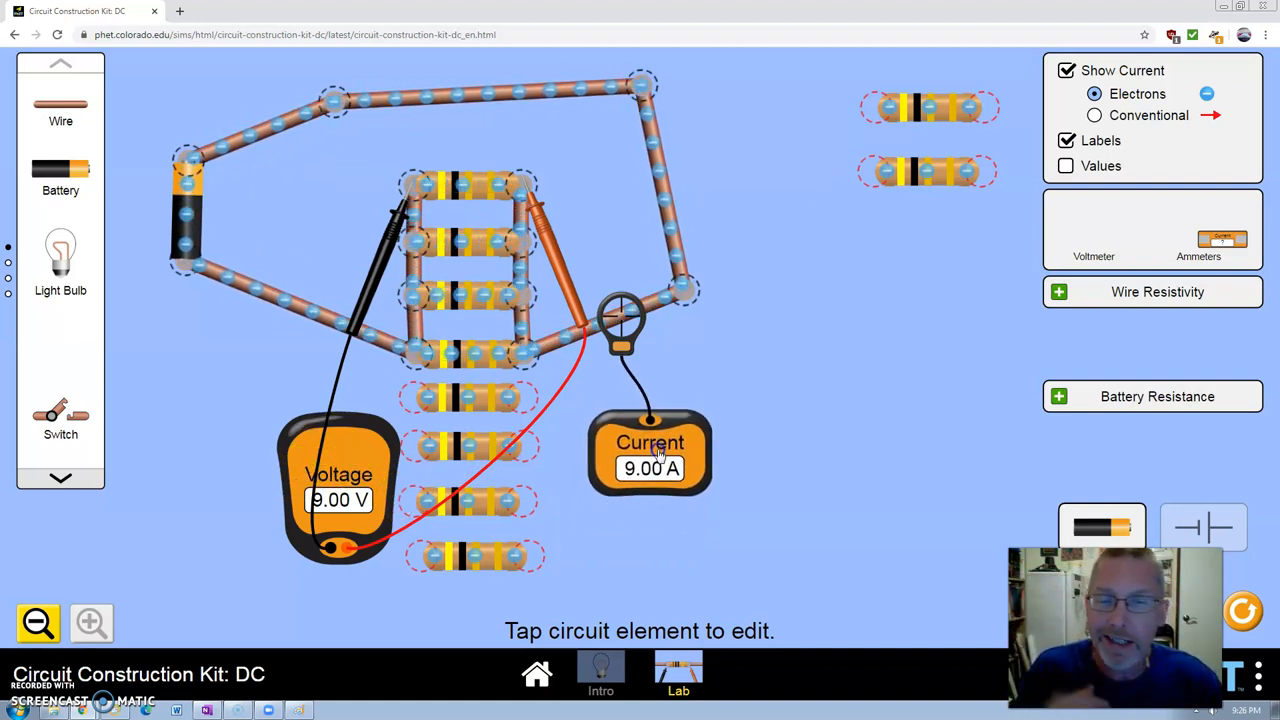
{"action": "left_click_drag", "start_coordinate": [340, 475], "coordinate": [1160, 280]}
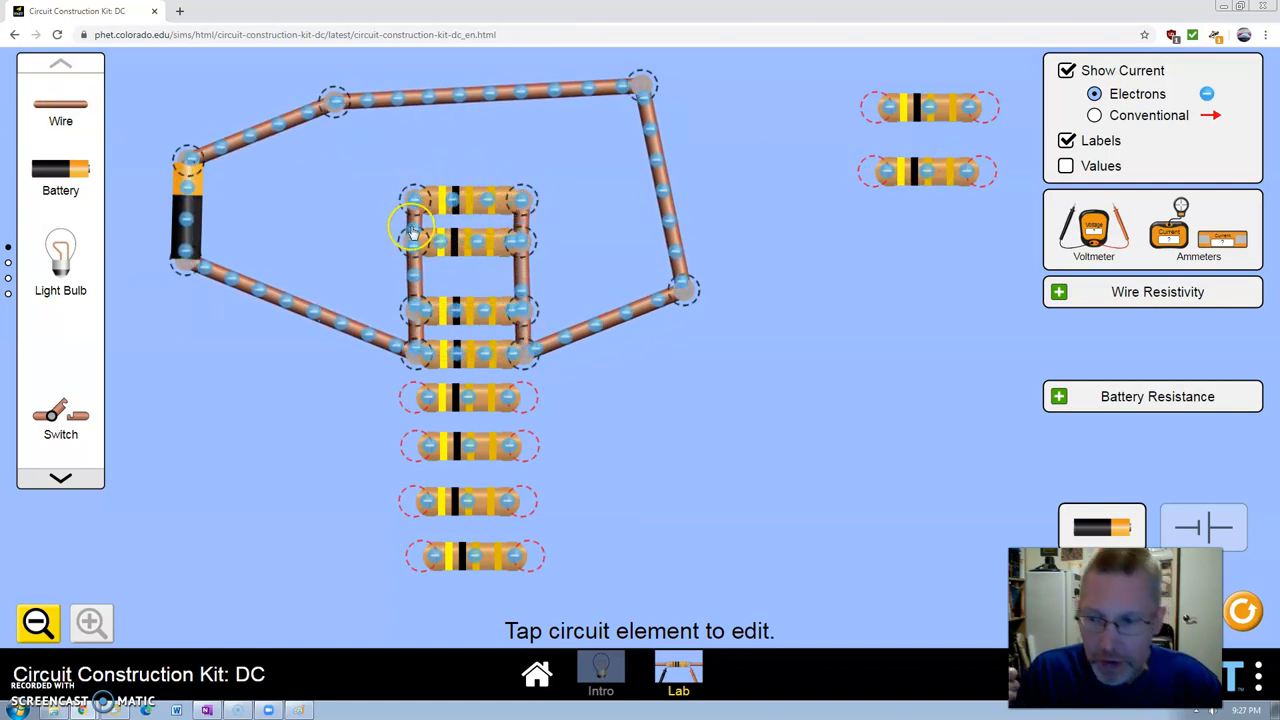
Check the resistance of the top, middle and bottom resistors in the parallel set.
{"action": "left_click", "coordinate": [468, 200]}
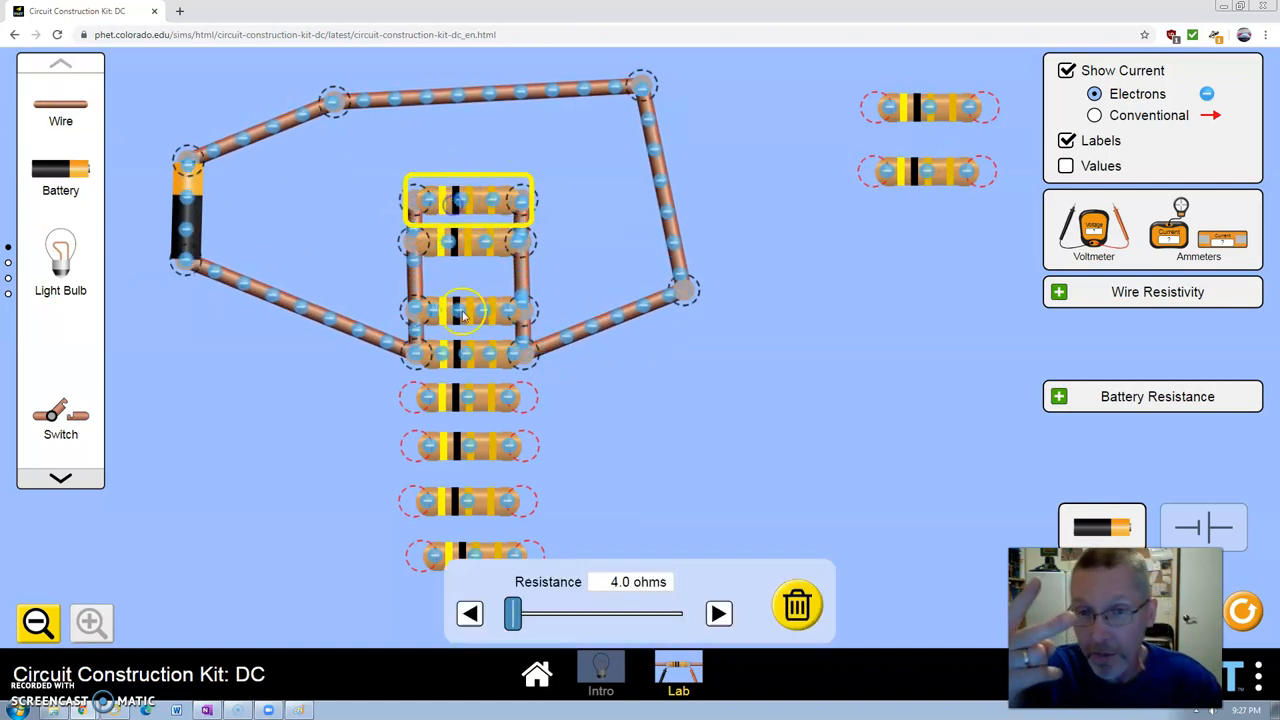
{"action": "left_click", "coordinate": [468, 355]}
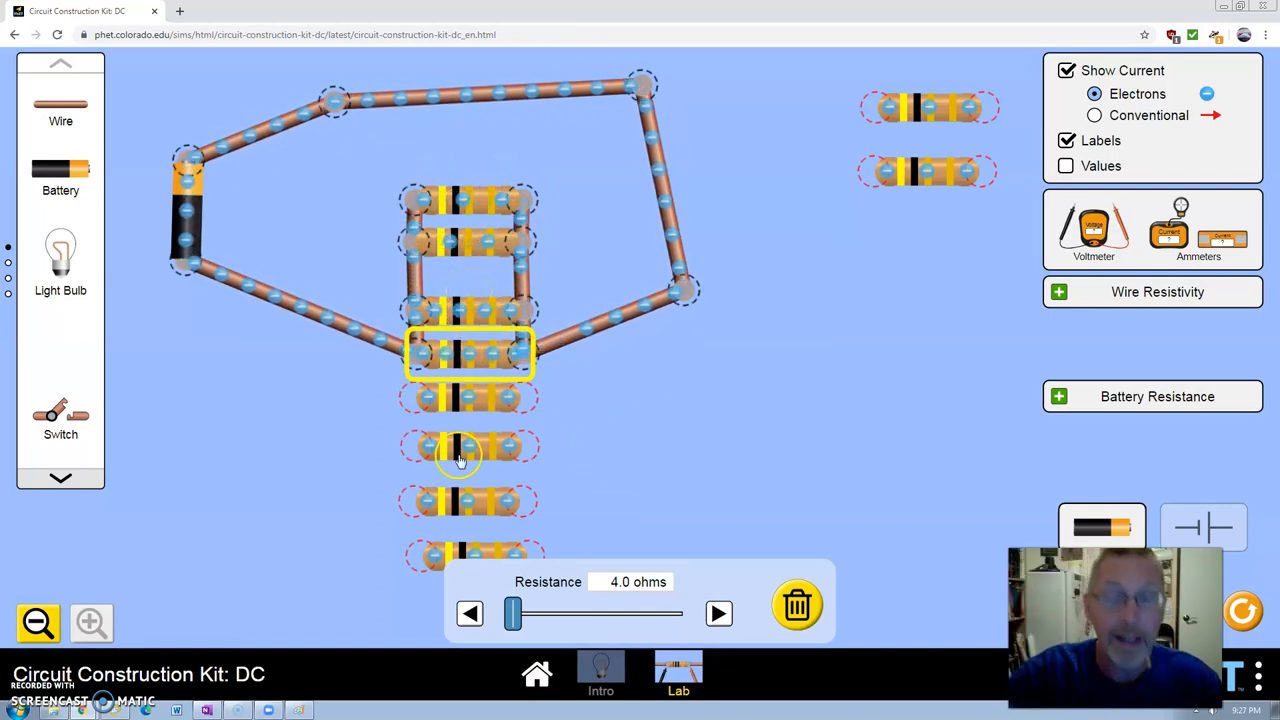
{"action": "left_click", "coordinate": [618, 443]}
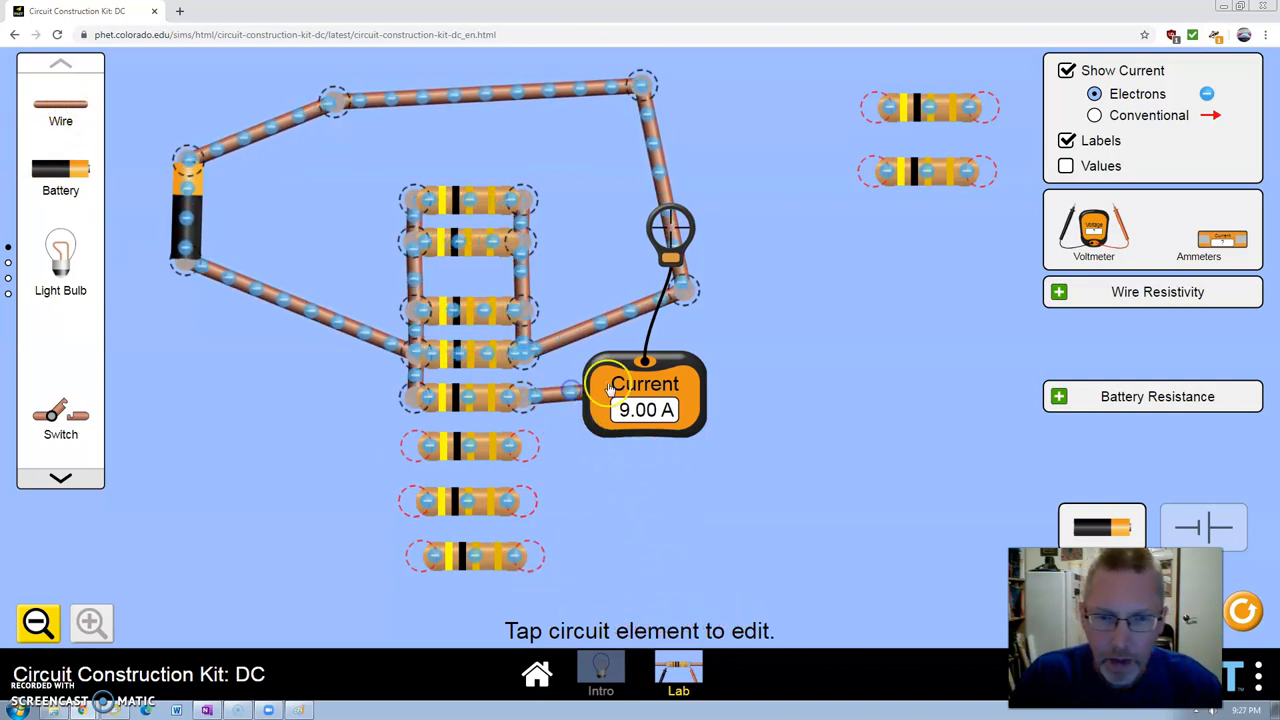
Connect another resistor into the parallel set.
{"action": "left_click_drag", "start_coordinate": [645, 395], "coordinate": [735, 390]}
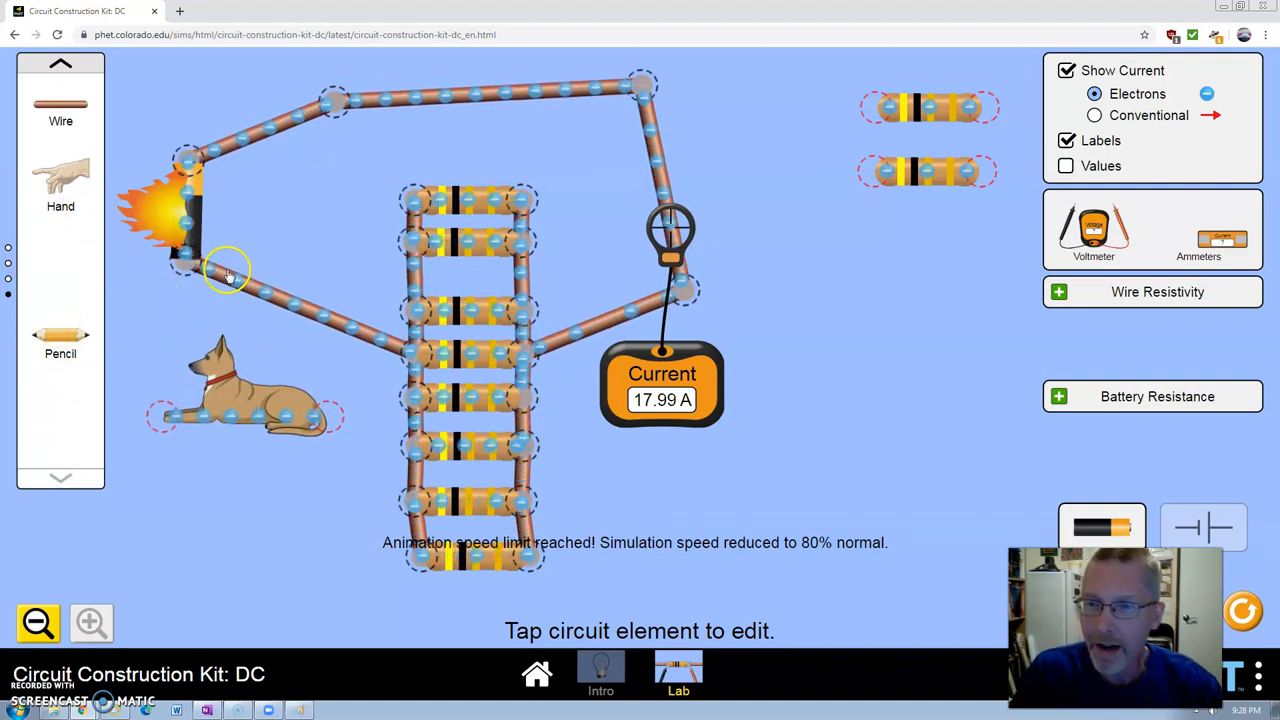
Detach the wire from the burning battery's lower terminal.
{"action": "left_click", "coordinate": [228, 273]}
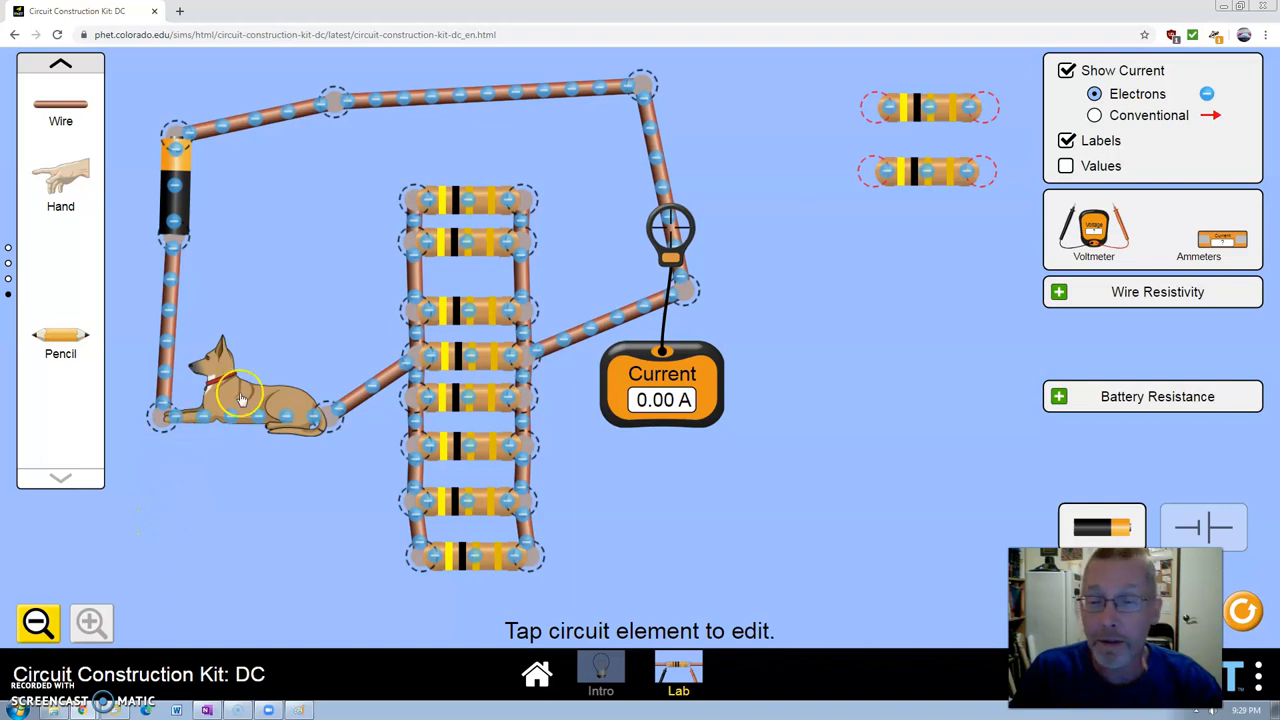
{"action": "left_click", "coordinate": [240, 395]}
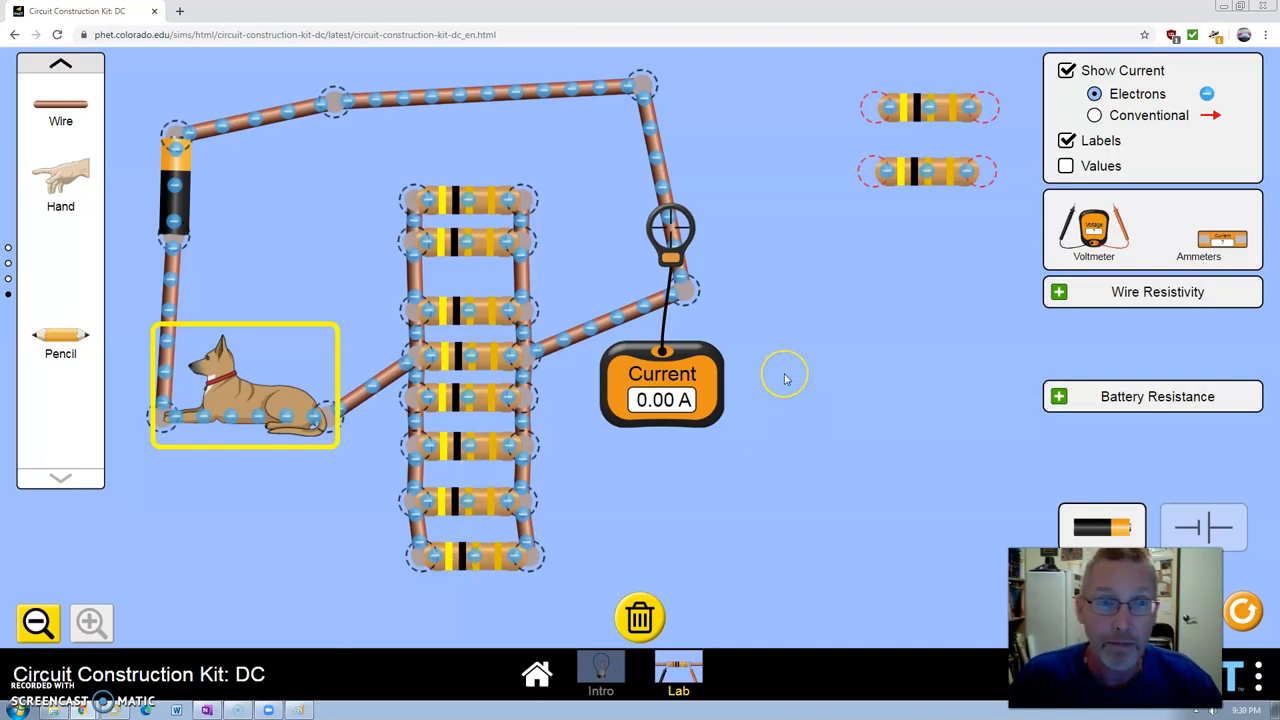
{"action": "mouse_move", "coordinate": [818, 425]}
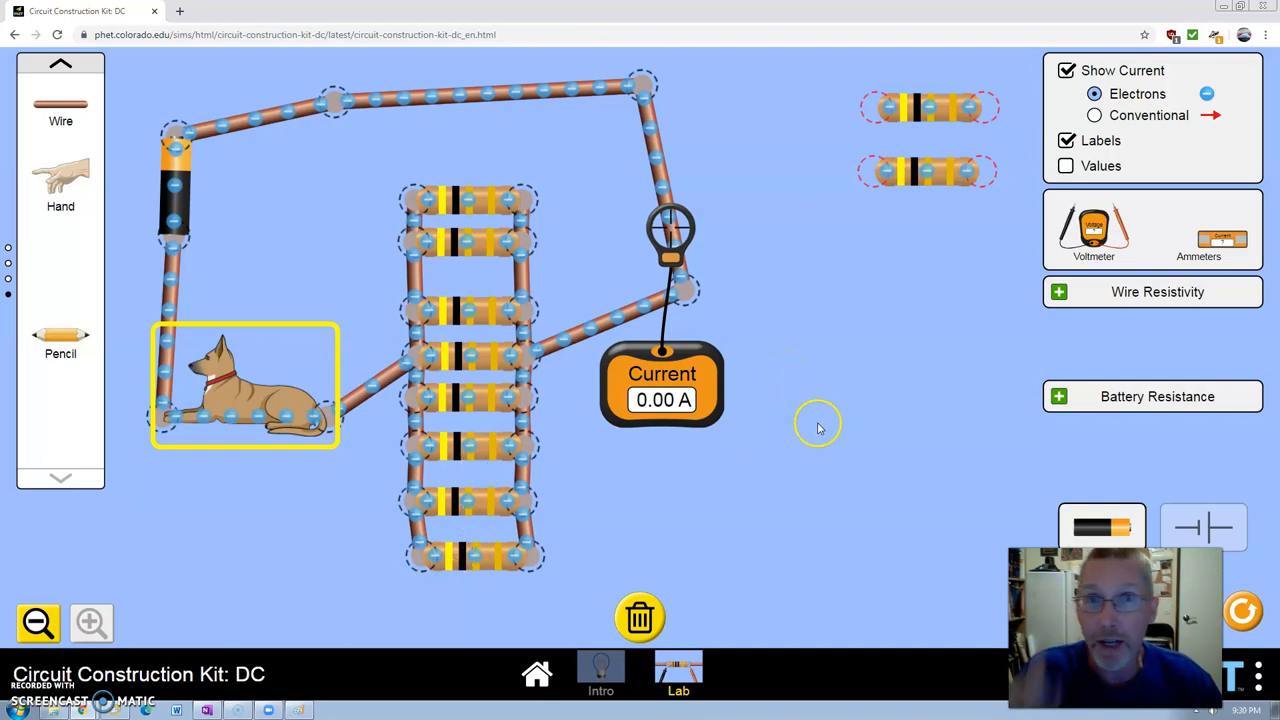